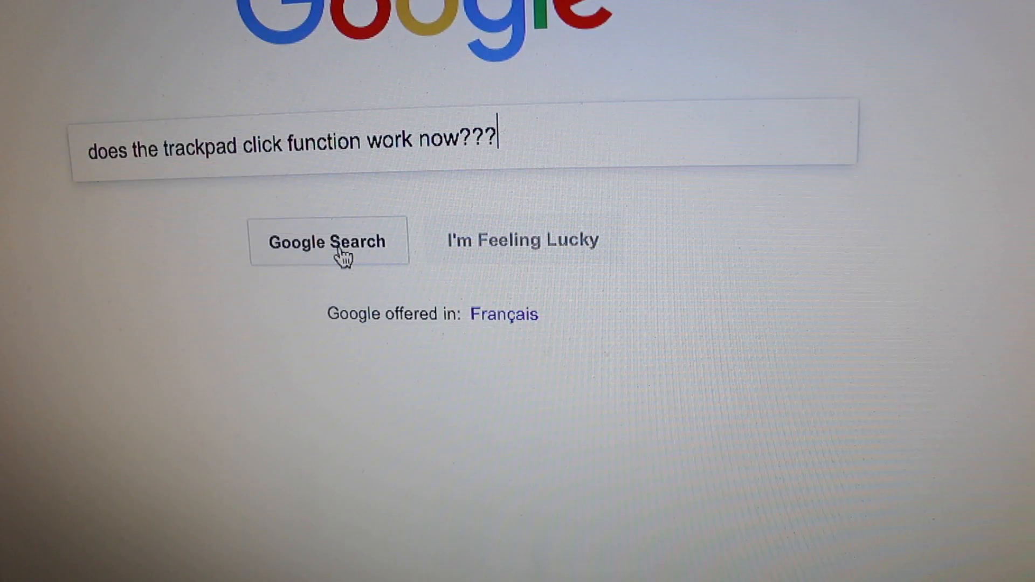
# Step: Submit the Google query asking whether the trackpad click now works and scan the results
pyautogui.click(328, 240)
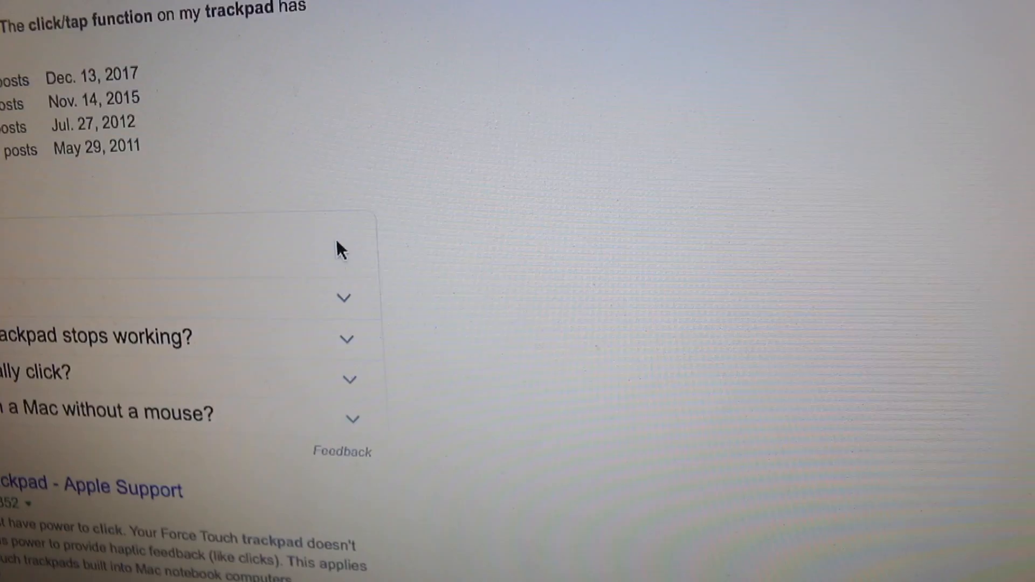
pyautogui.scroll(3)
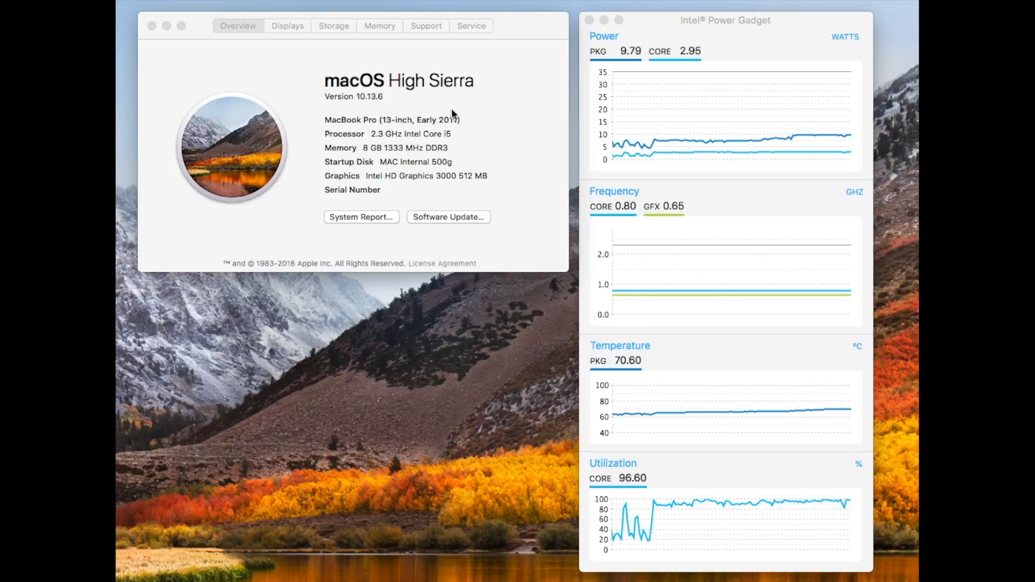
pyautogui.moveTo(454, 134)
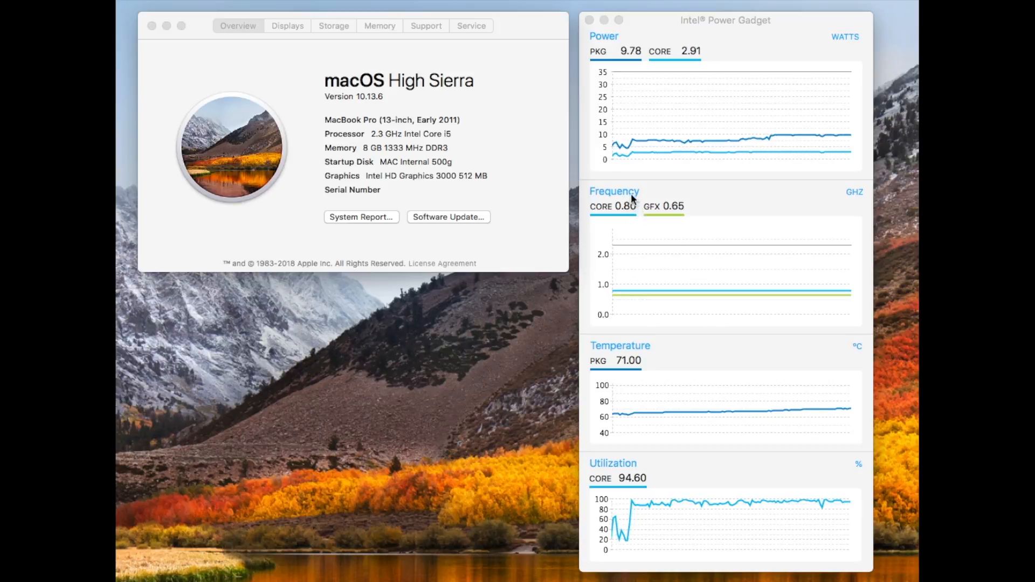
pyautogui.moveTo(593, 224)
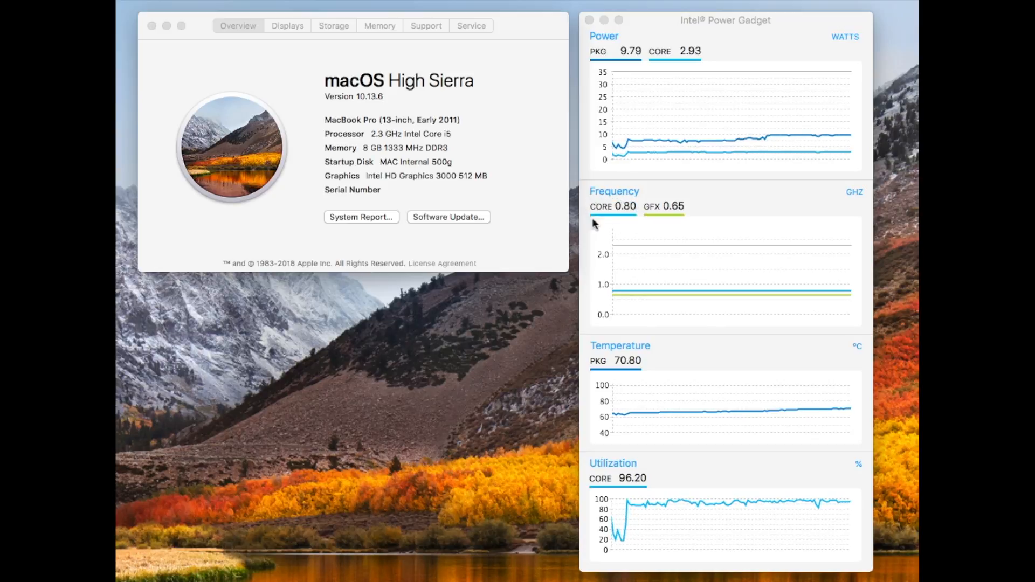
pyautogui.moveTo(636, 221)
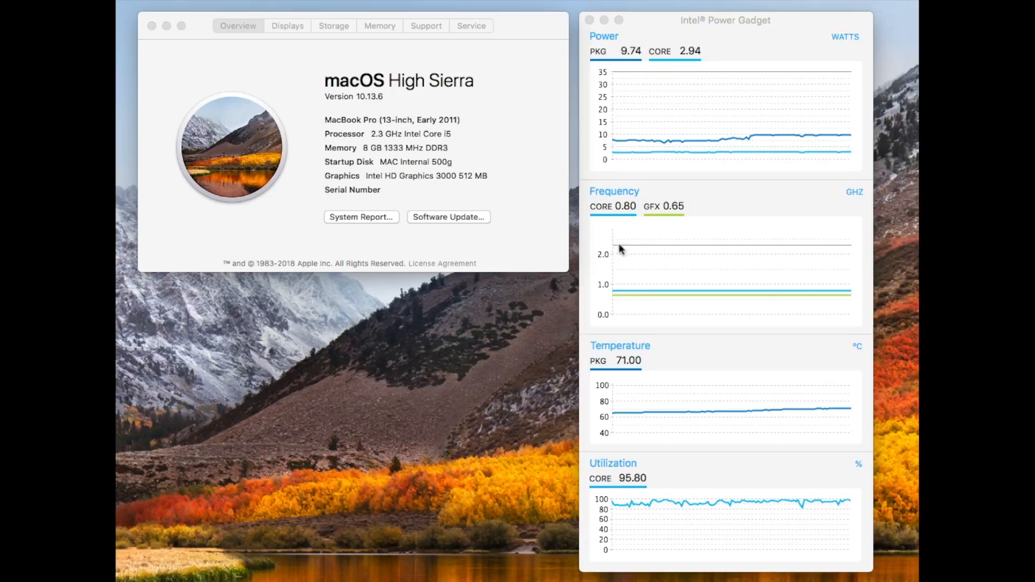
pyautogui.moveTo(583, 248)
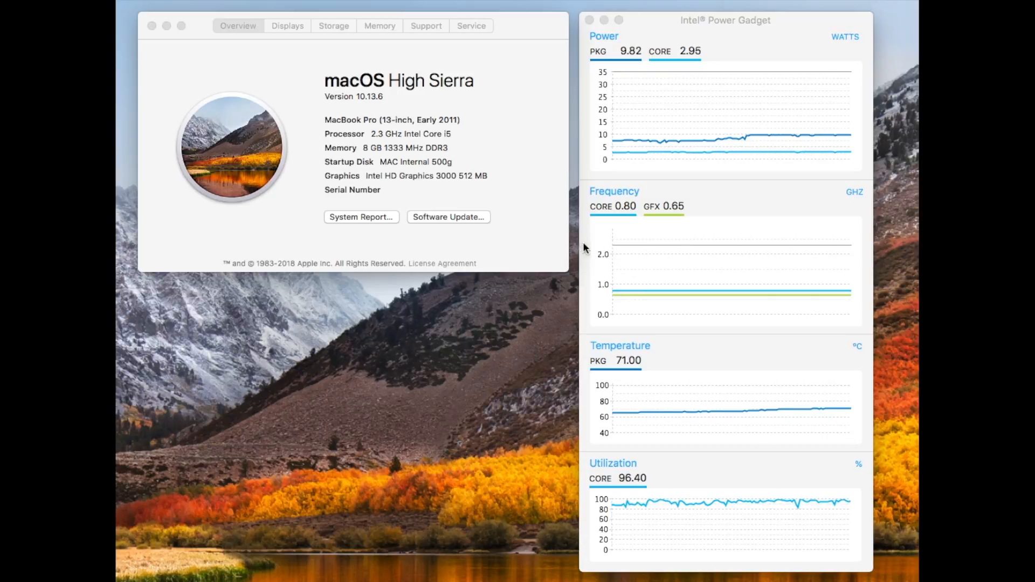
pyautogui.moveTo(663, 249)
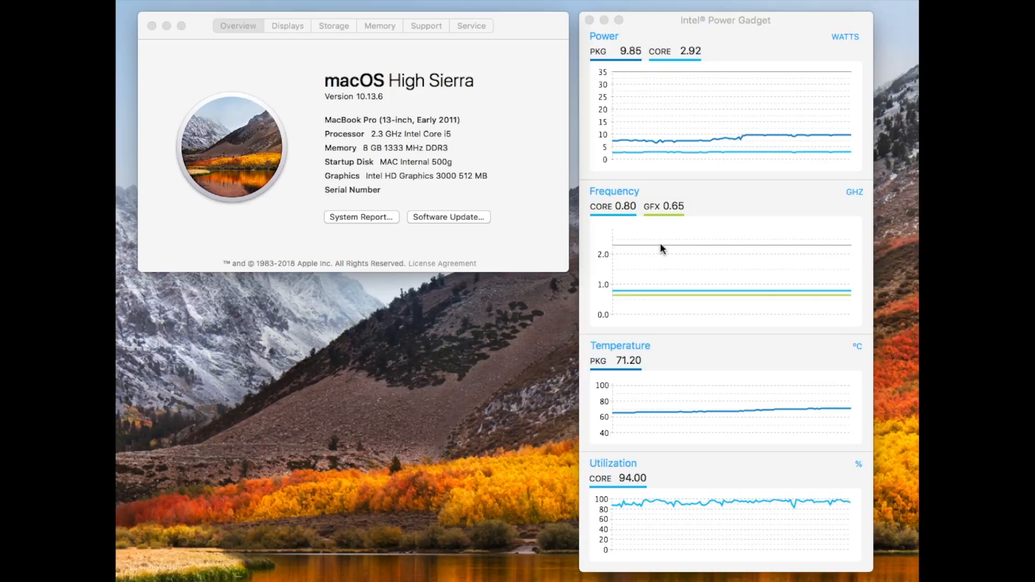
pyautogui.moveTo(582, 302)
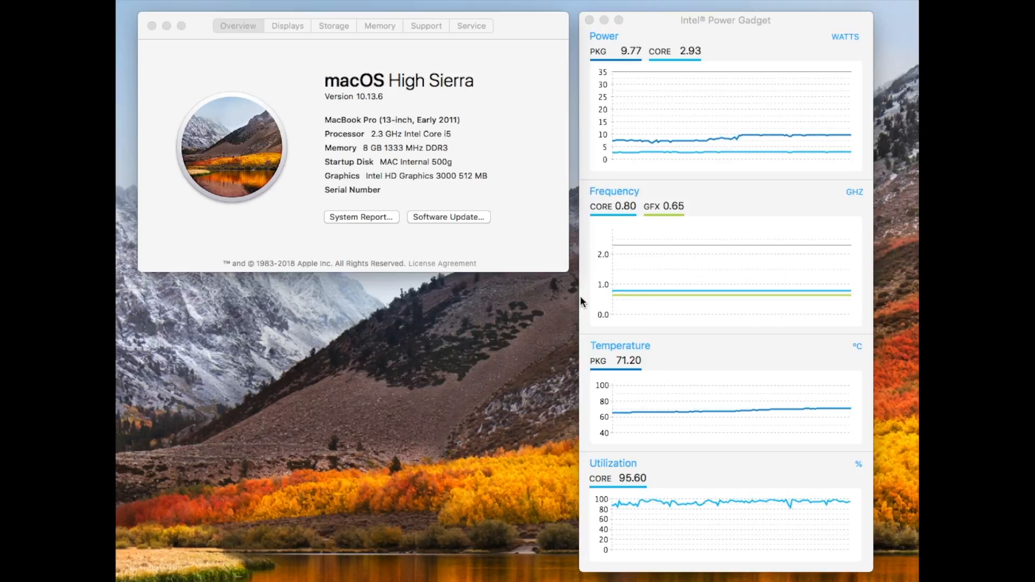